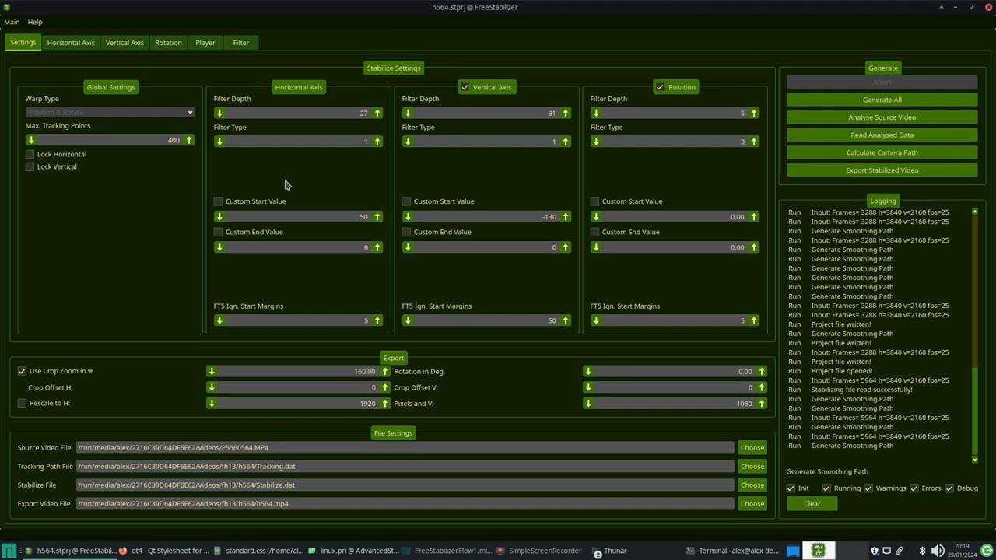
# Play the hamster clip in the Player view with original and stabilized footage beside the path graphs.
pyautogui.click(206, 42)
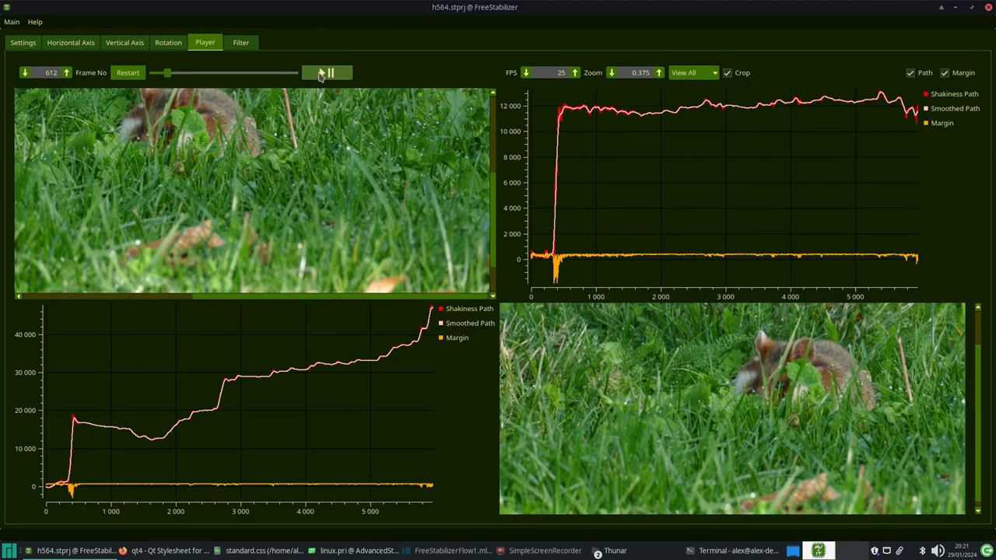
pyautogui.click(329, 73)
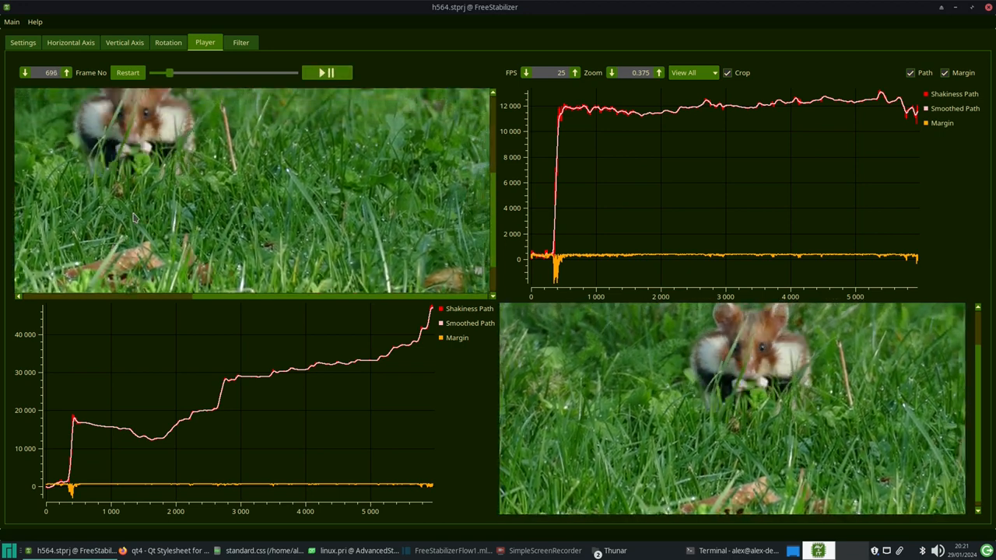
pyautogui.click(325, 73)
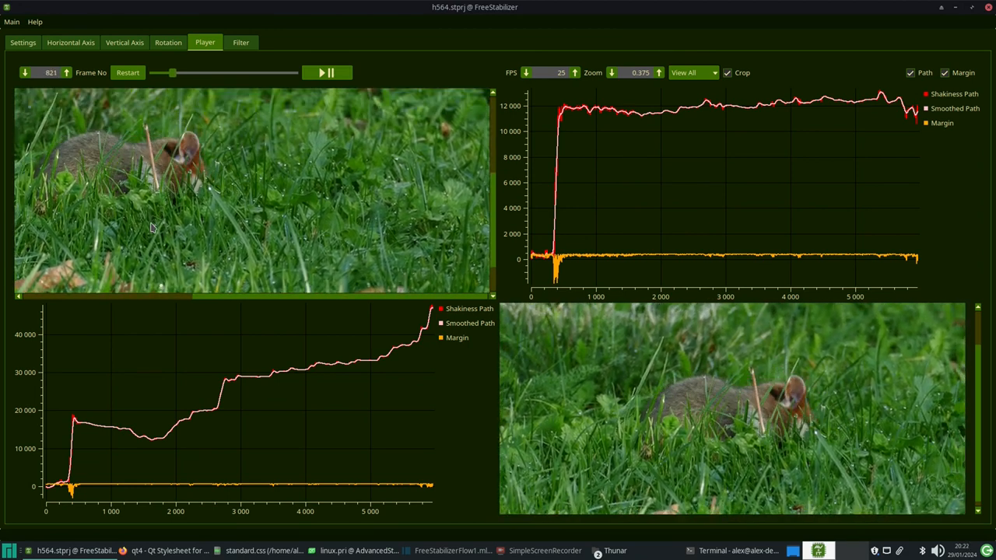
# Return to the stabilizer settings showing filter type 1 with depth 25 on both axes.
pyautogui.click(324, 74)
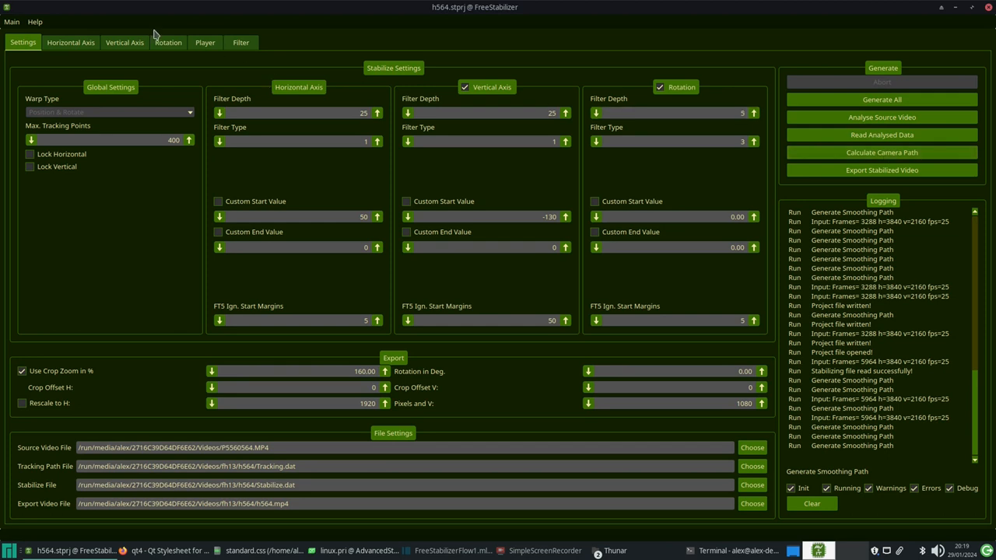
# Show the horizontal camera-path graph with the smoothed path tracing the shaky path.
pyautogui.click(72, 42)
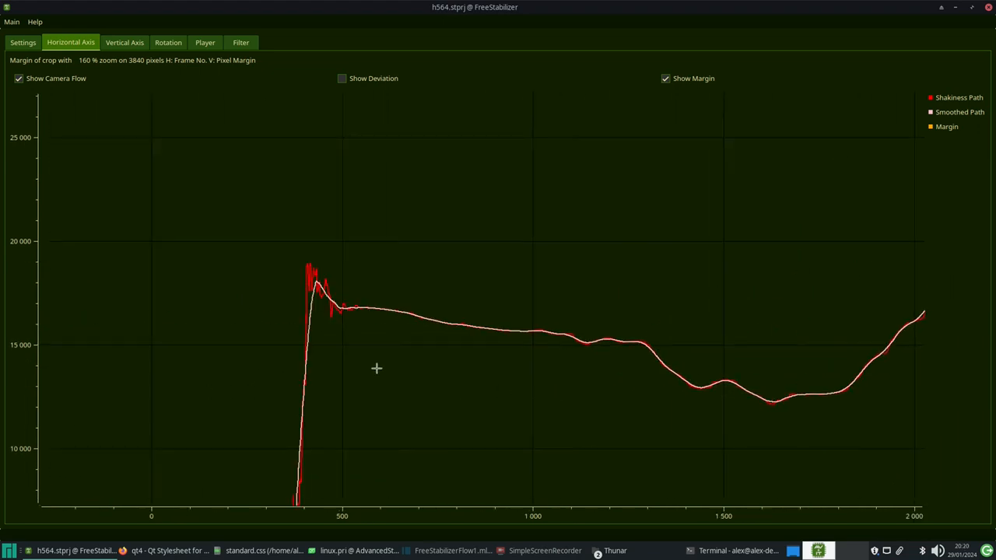
pyautogui.moveTo(402, 311)
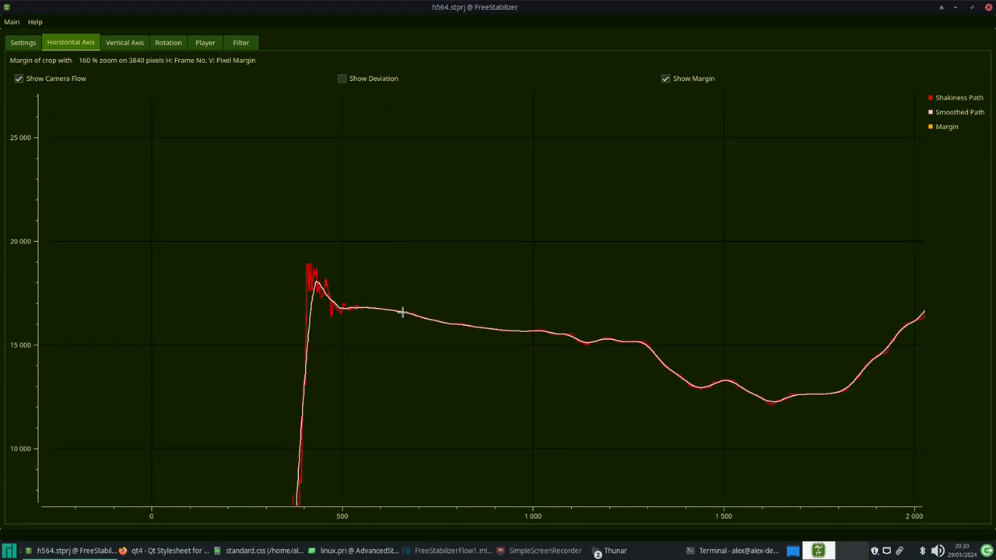
pyautogui.moveTo(619, 392)
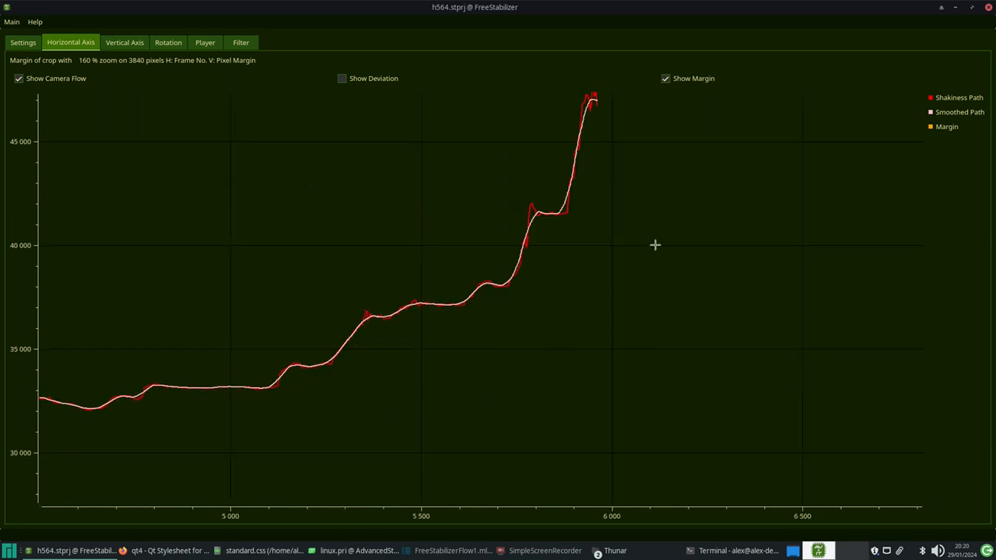
# Show the vertical camera-path graph with the smoothed path running through the jagged path.
pyautogui.click(131, 42)
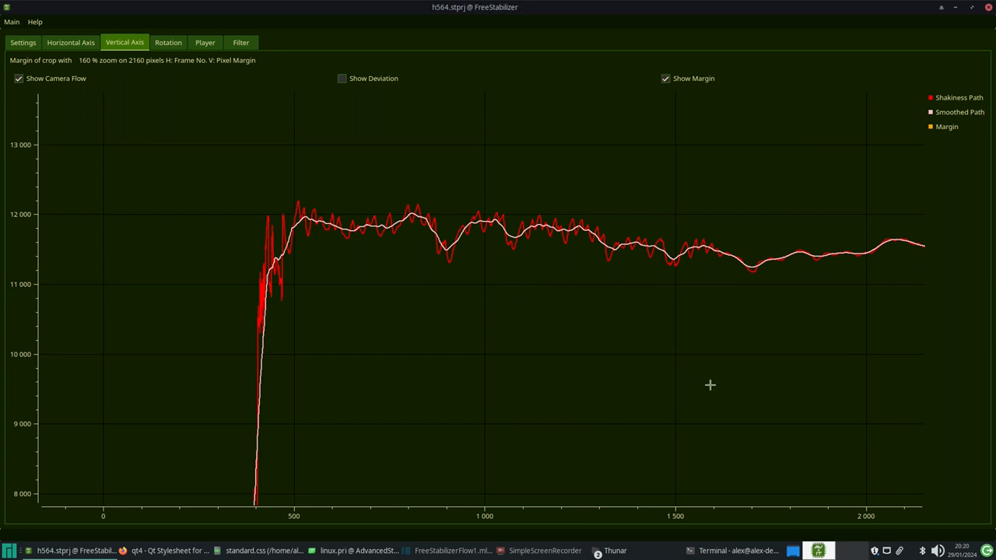
pyautogui.moveTo(504, 345)
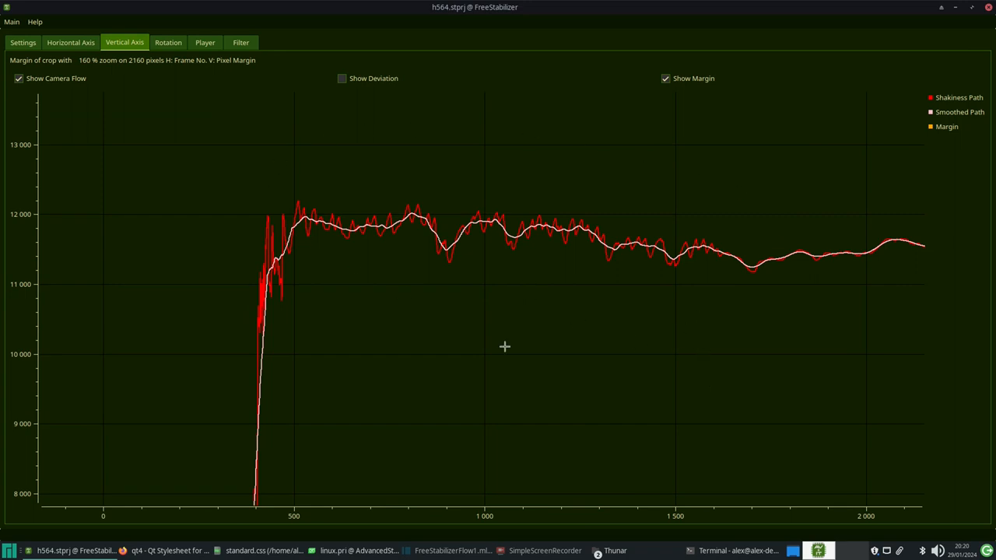
pyautogui.moveTo(726, 336)
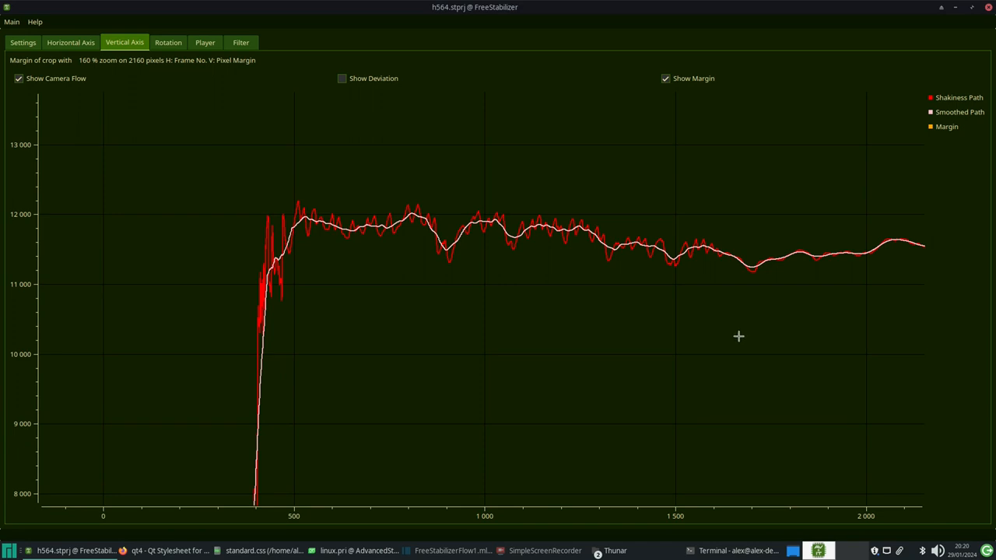
pyautogui.moveTo(820, 321)
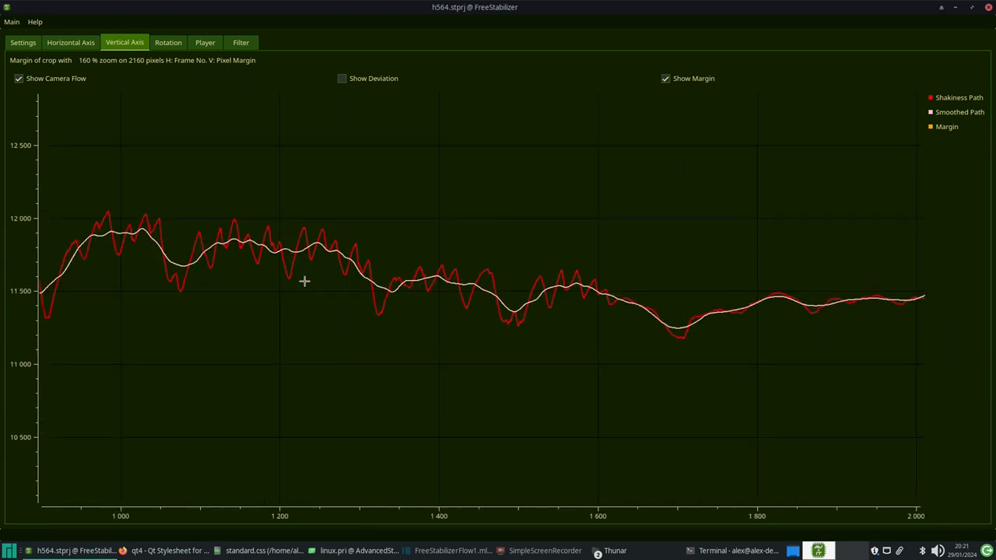
pyautogui.moveTo(86, 235)
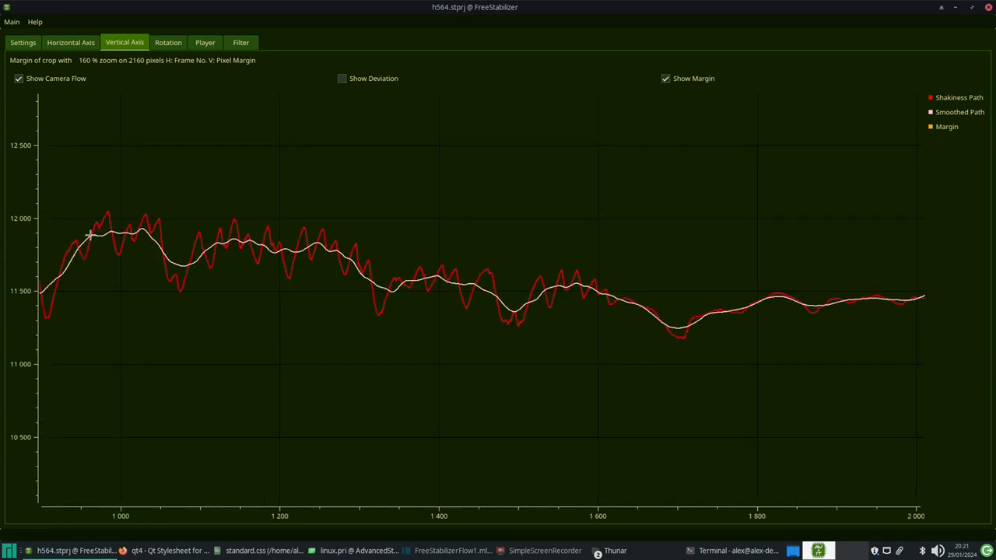
pyautogui.moveTo(195, 262)
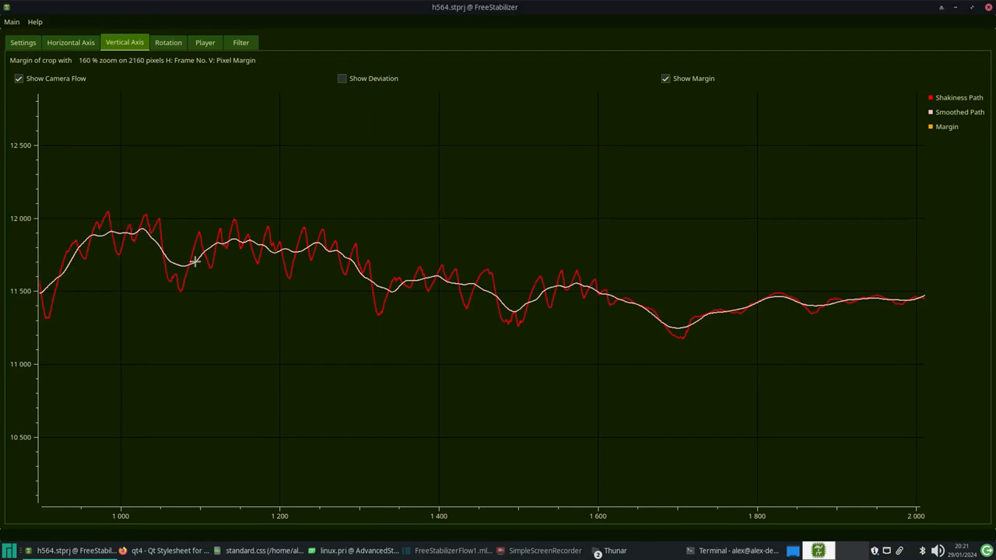
pyautogui.moveTo(377, 302)
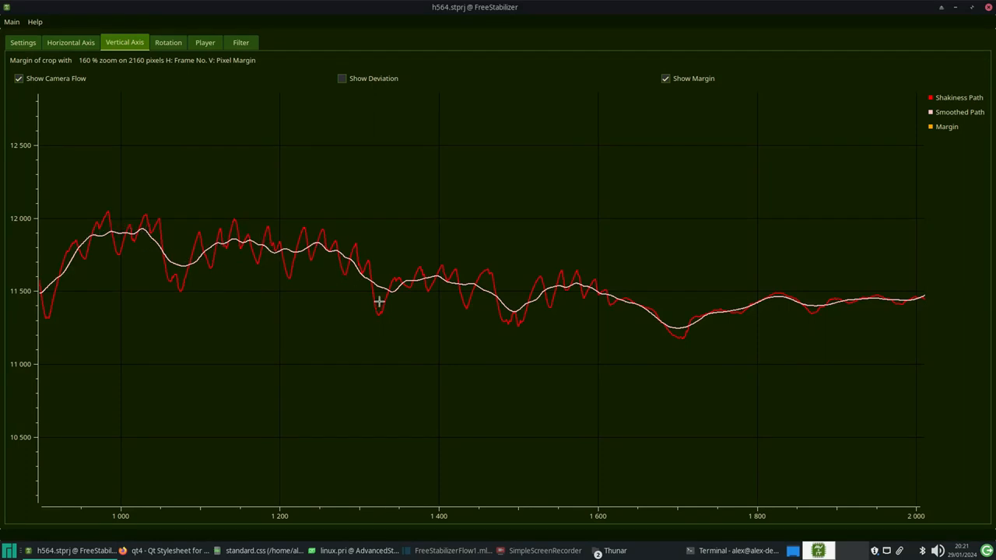
pyautogui.moveTo(391, 322)
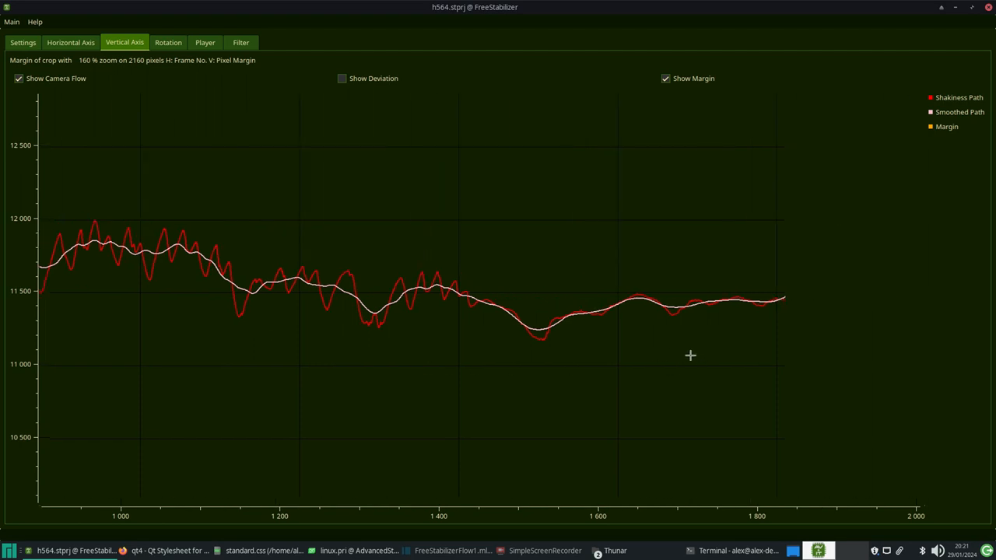
# Play the hamster clip again in the Player view, toggling playback to step through frames.
pyautogui.click(205, 42)
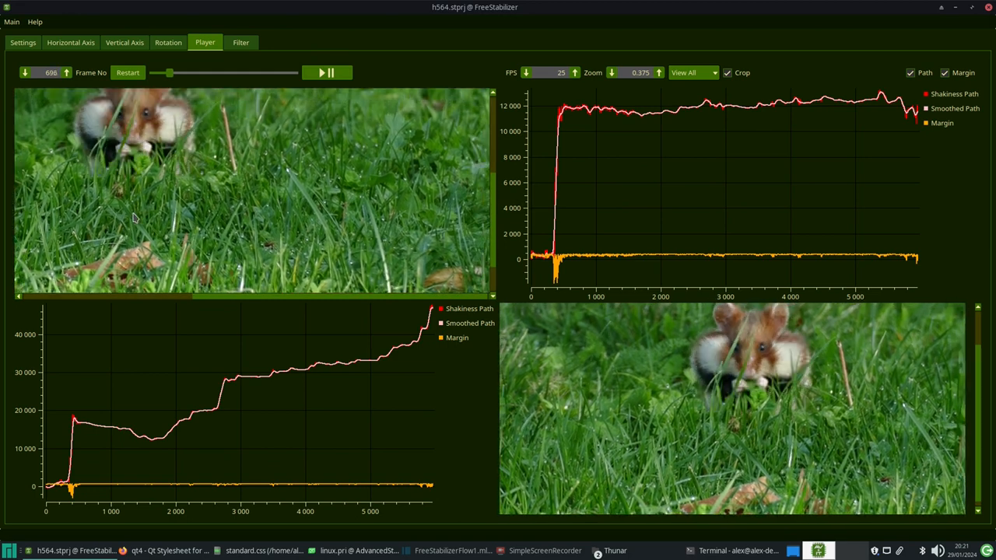
pyautogui.click(326, 71)
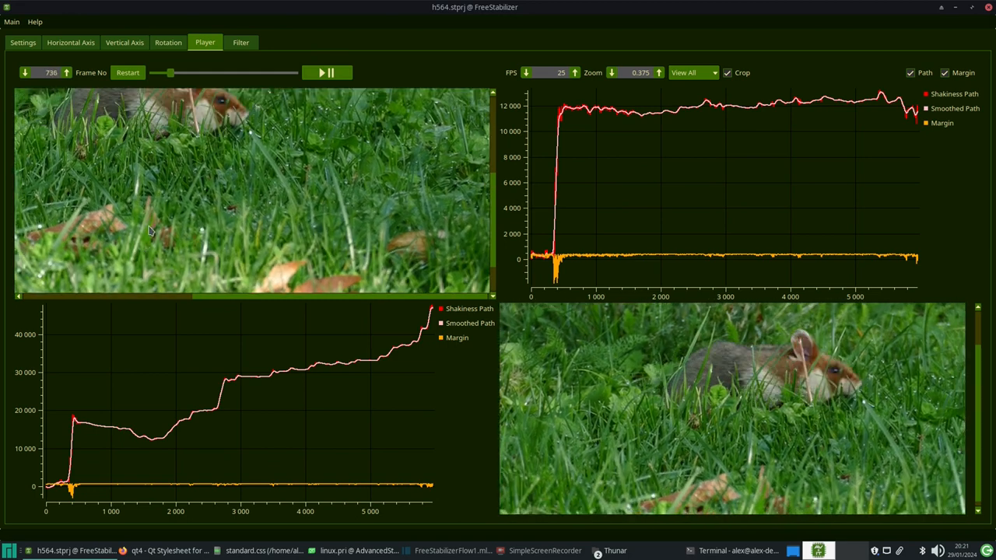
pyautogui.click(327, 73)
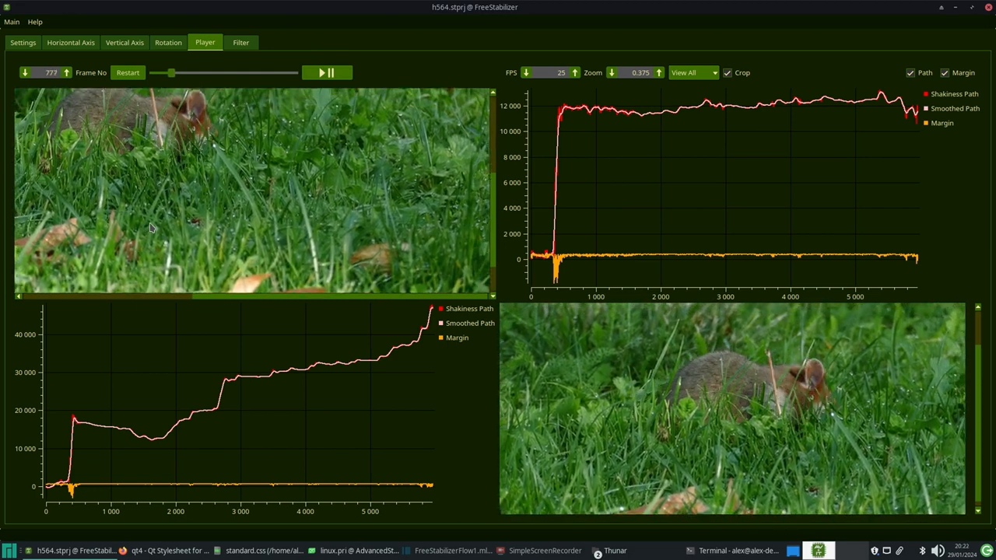
pyautogui.click(327, 73)
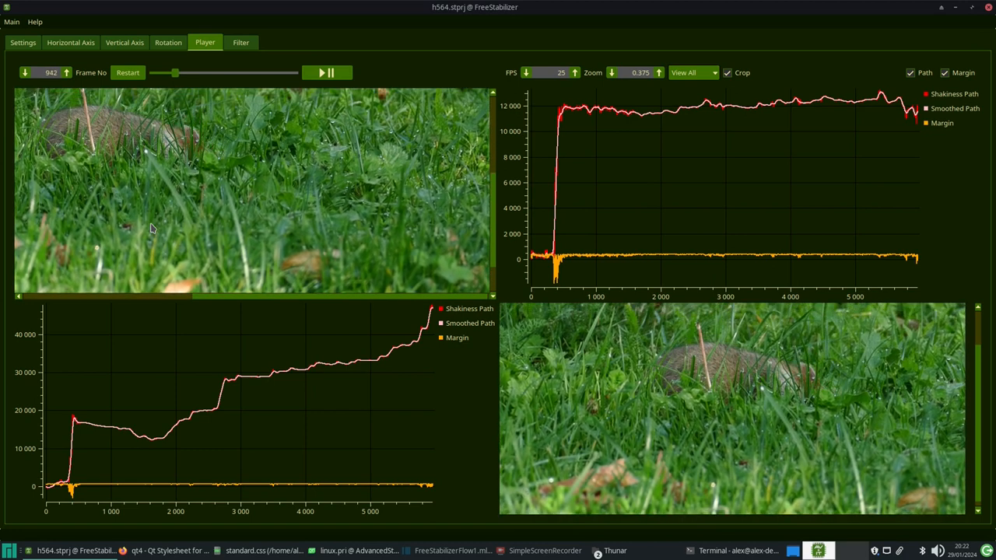
# Set filter type 3 for both axes in Settings and show the horizontal camera-path graph.
pyautogui.click(76, 42)
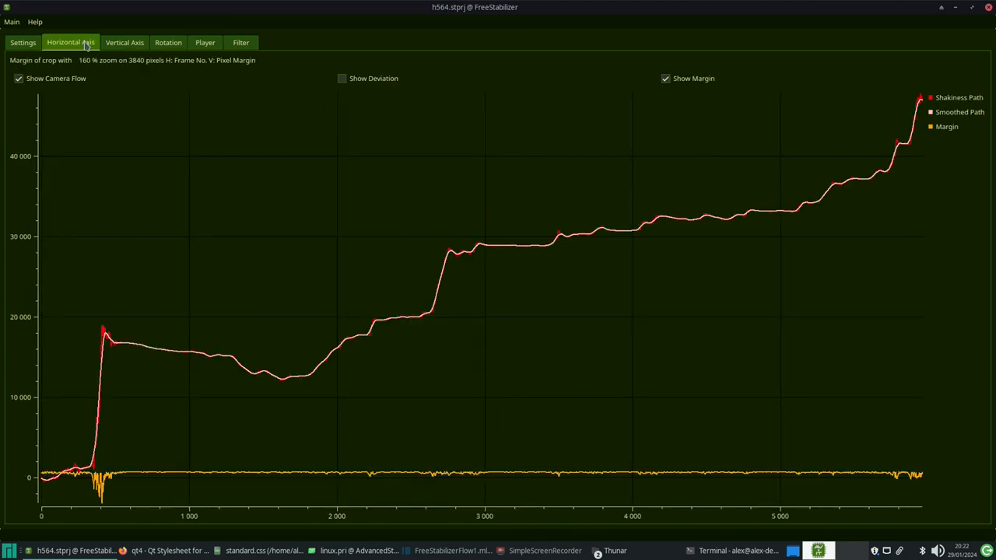
pyautogui.click(21, 42)
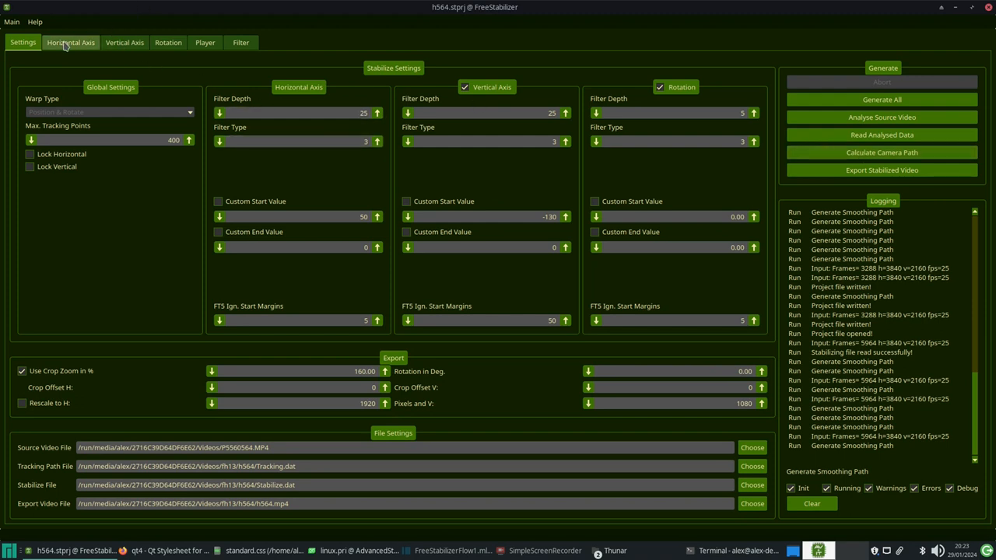
pyautogui.click(70, 44)
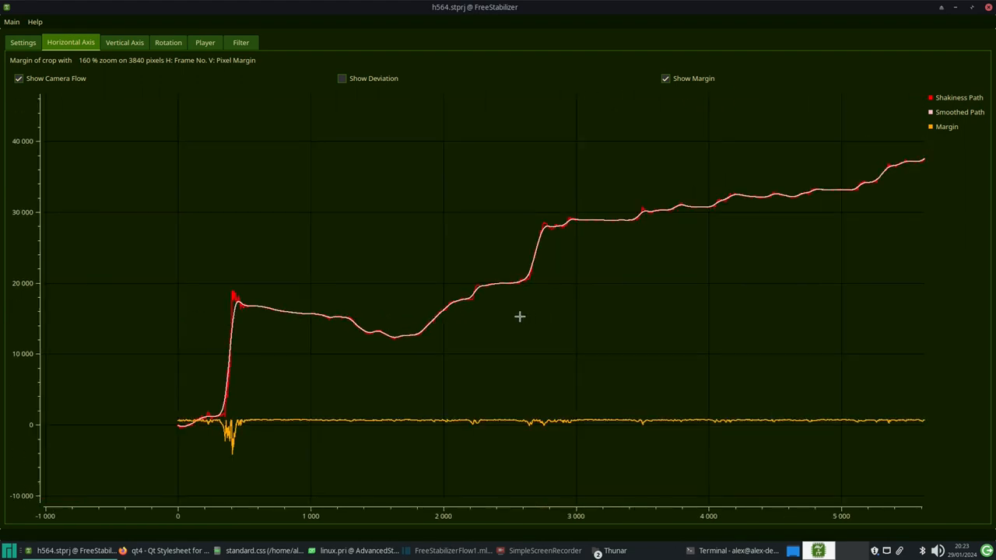
pyautogui.click(131, 42)
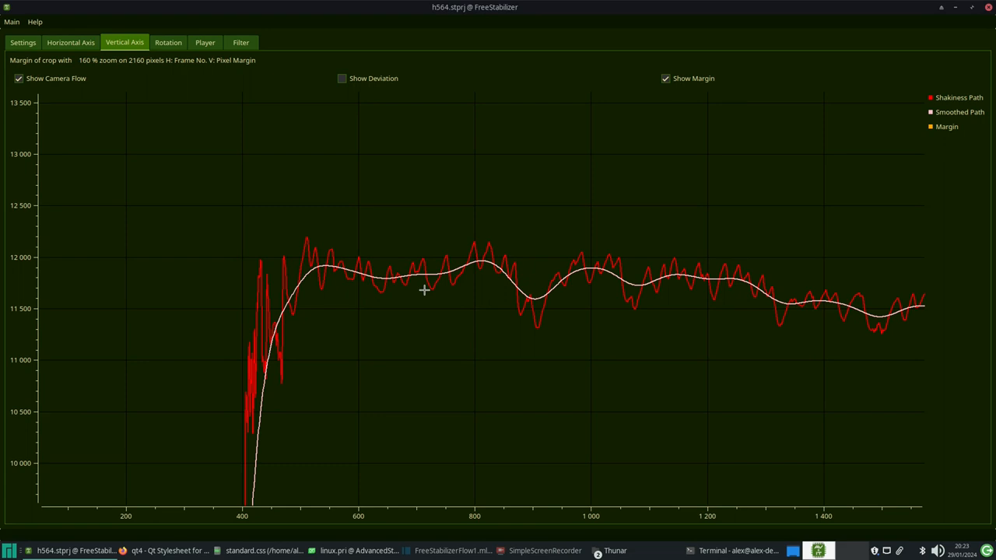
pyautogui.moveTo(766, 330)
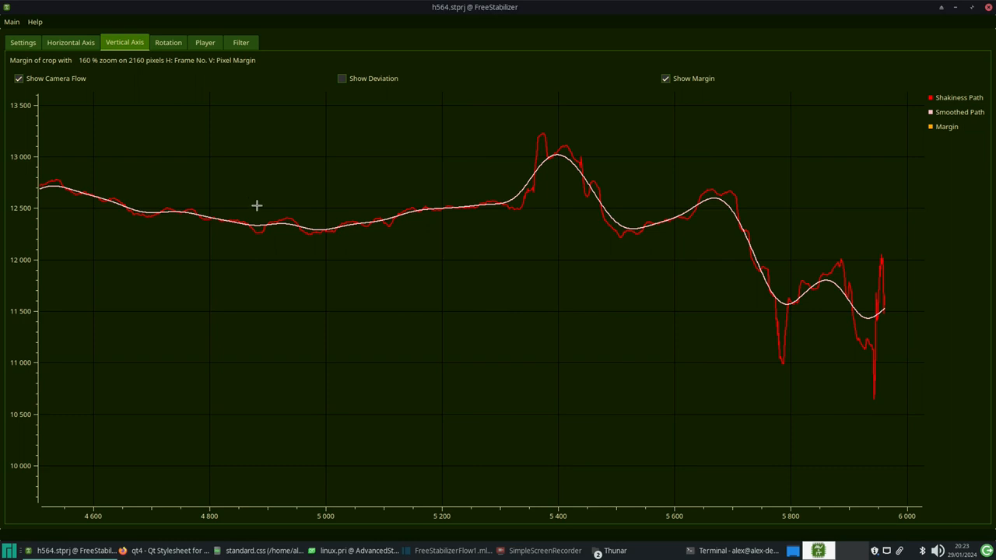
# Play the side-by-side original and stabilized videos, toggling play/pause and restarting to frame 500.
pyautogui.click(205, 42)
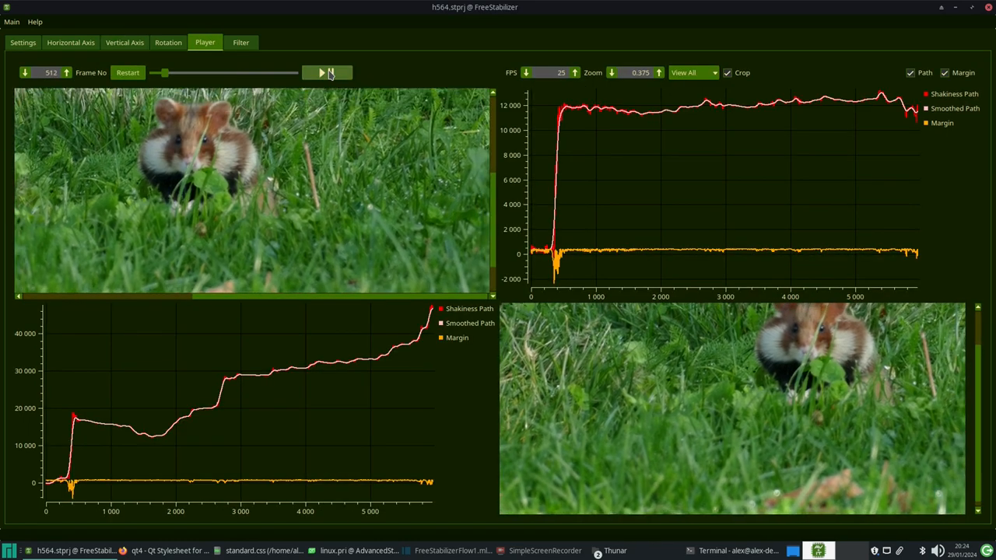
pyautogui.click(321, 72)
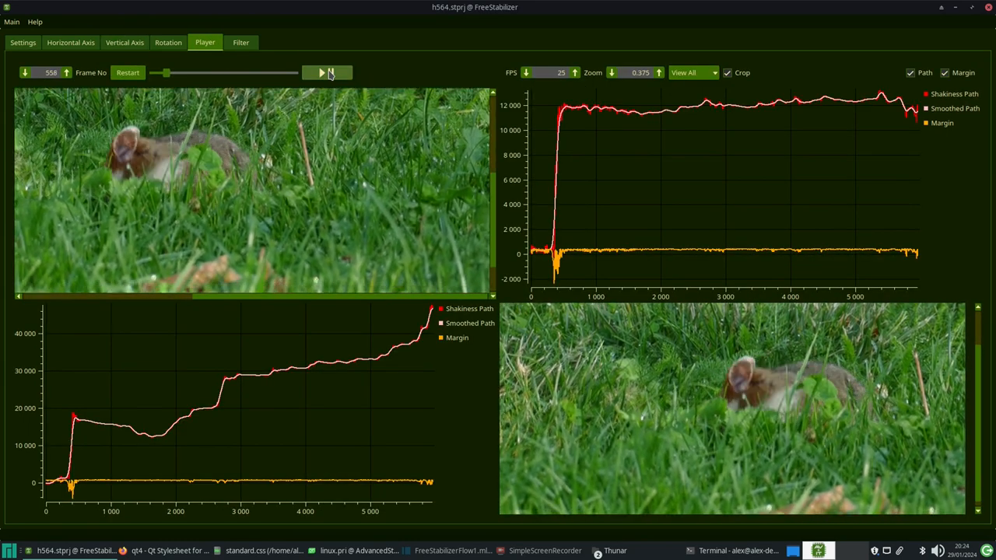
pyautogui.click(322, 73)
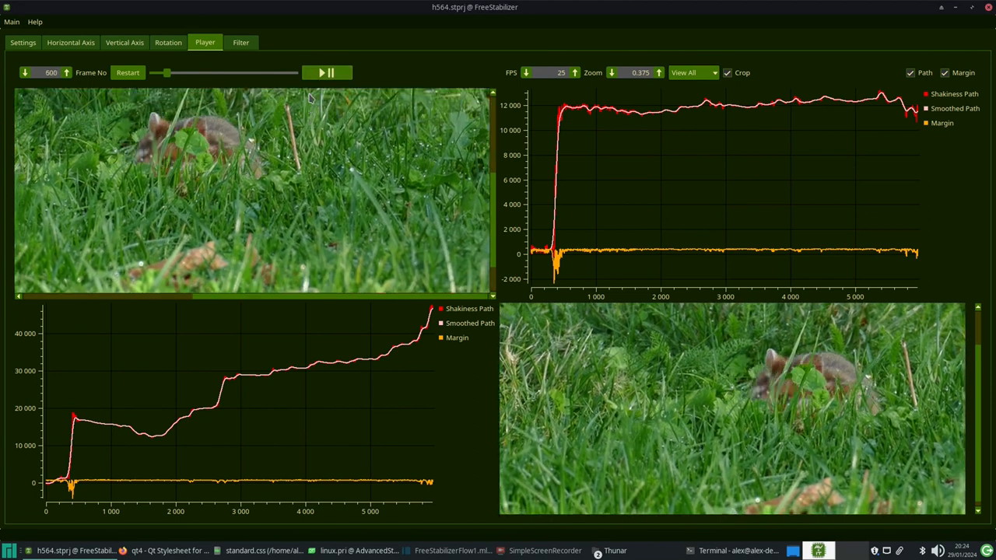
pyautogui.click(323, 73)
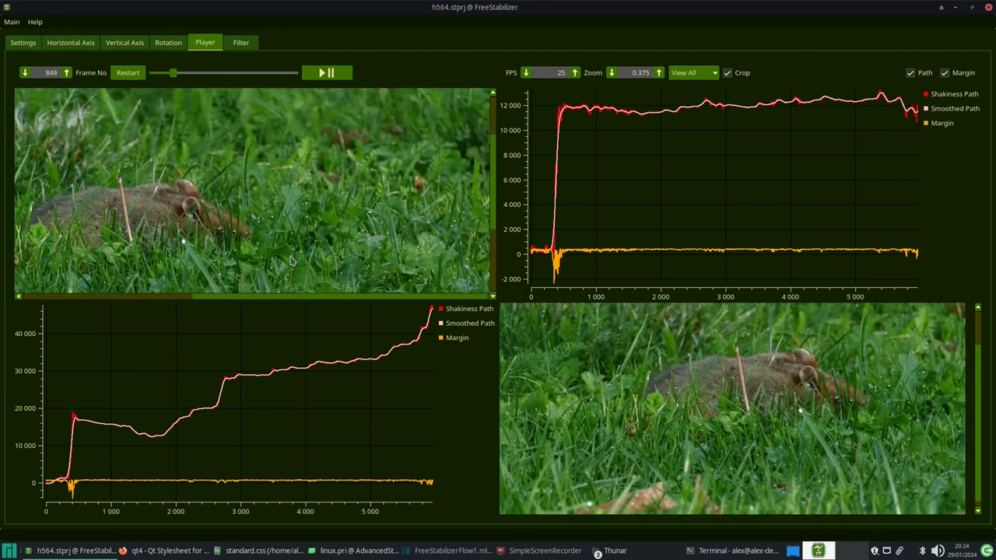
pyautogui.click(326, 74)
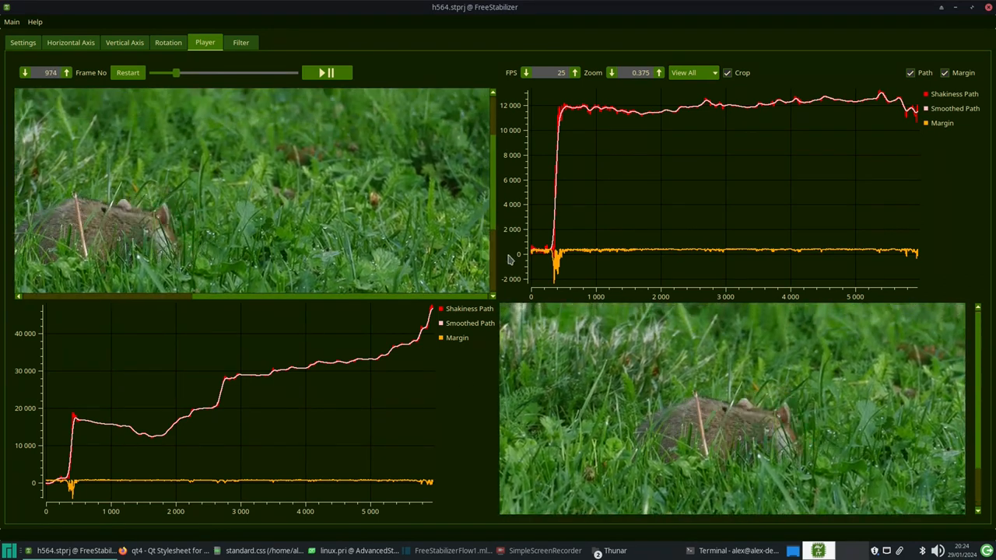
pyautogui.click(326, 73)
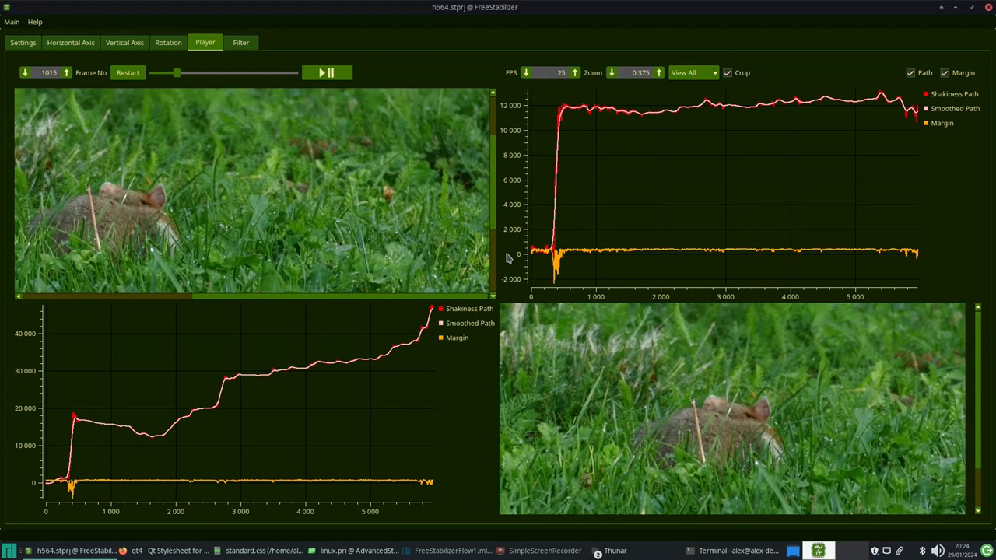
pyautogui.click(326, 73)
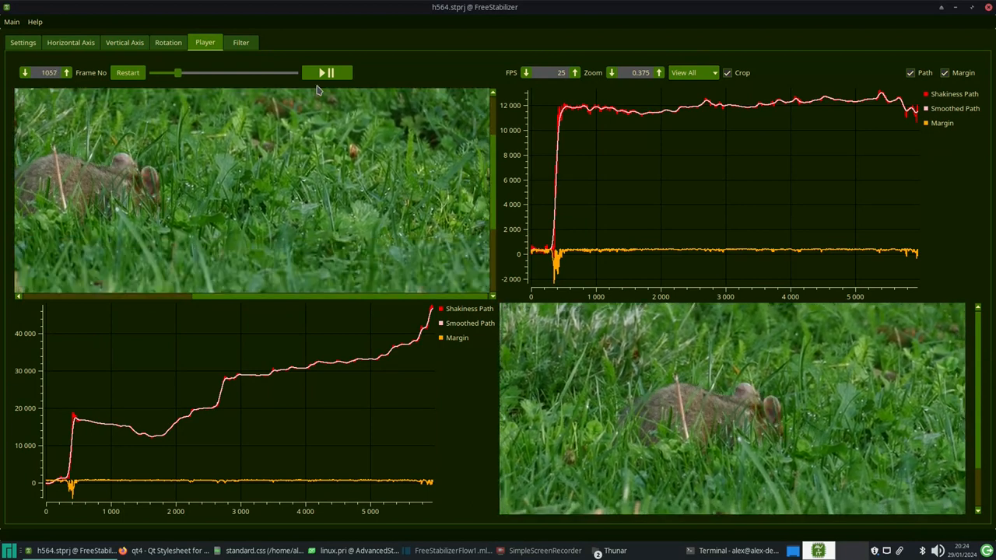
pyautogui.click(320, 73)
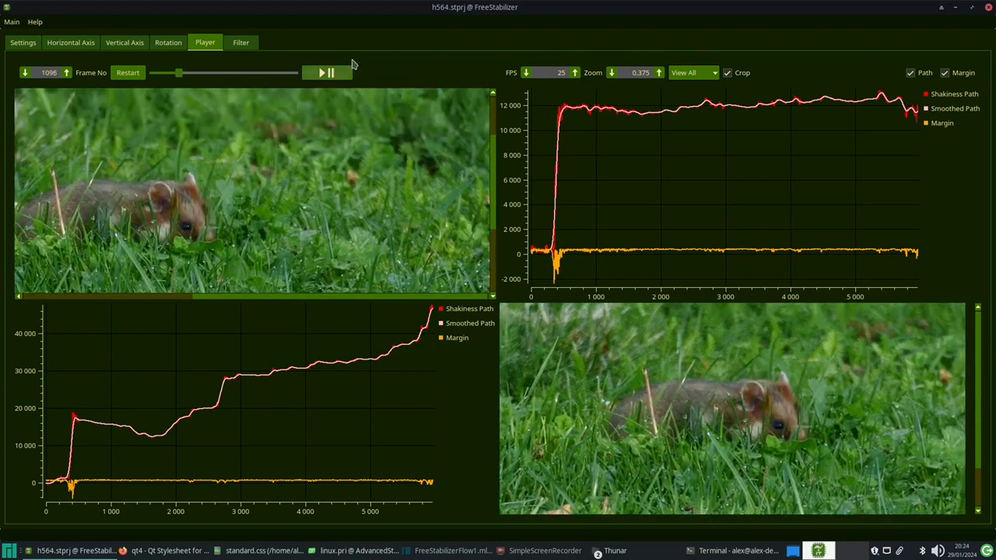
pyautogui.click(324, 73)
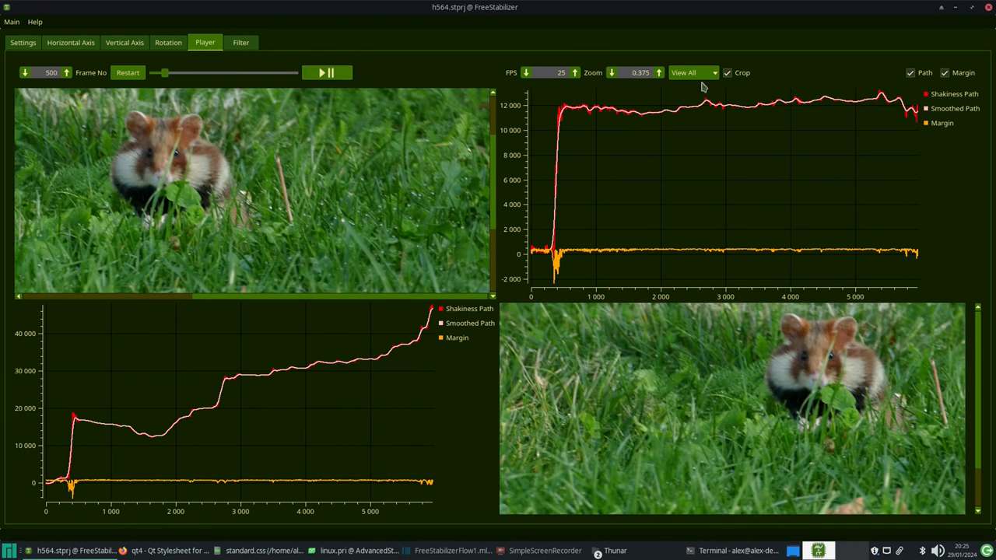
# Show only the stabilized export view and raise its zoom twice.
pyautogui.click(693, 73)
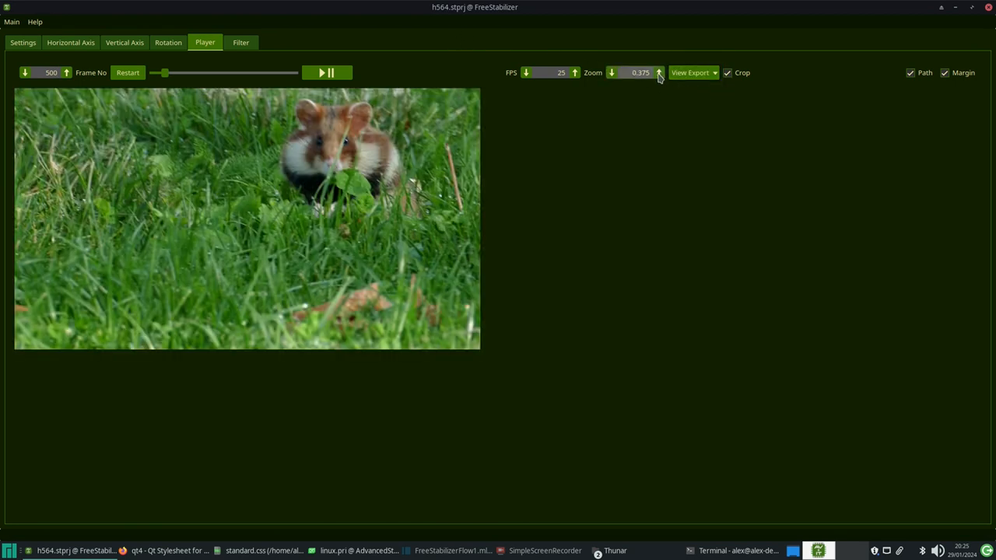
pyautogui.click(658, 68)
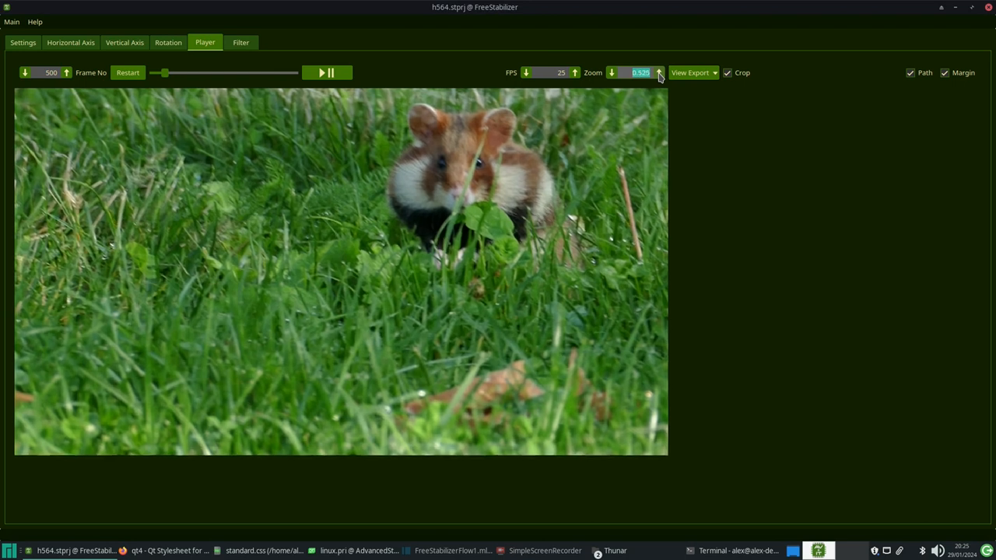
pyautogui.click(659, 73)
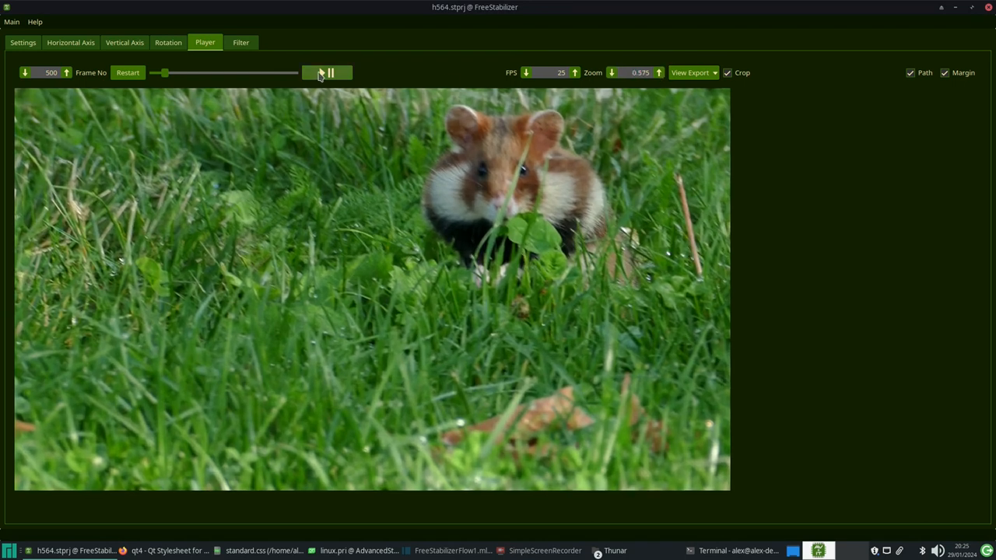
# Play back the enlarged stabilized hamster video captioned Filter Type 1 (Averaging).
pyautogui.click(321, 73)
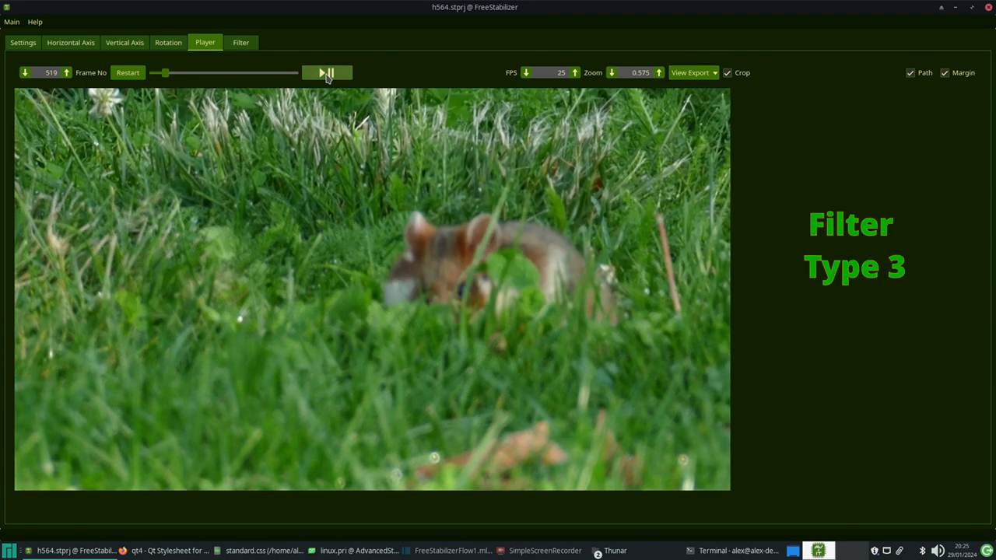
pyautogui.click(327, 73)
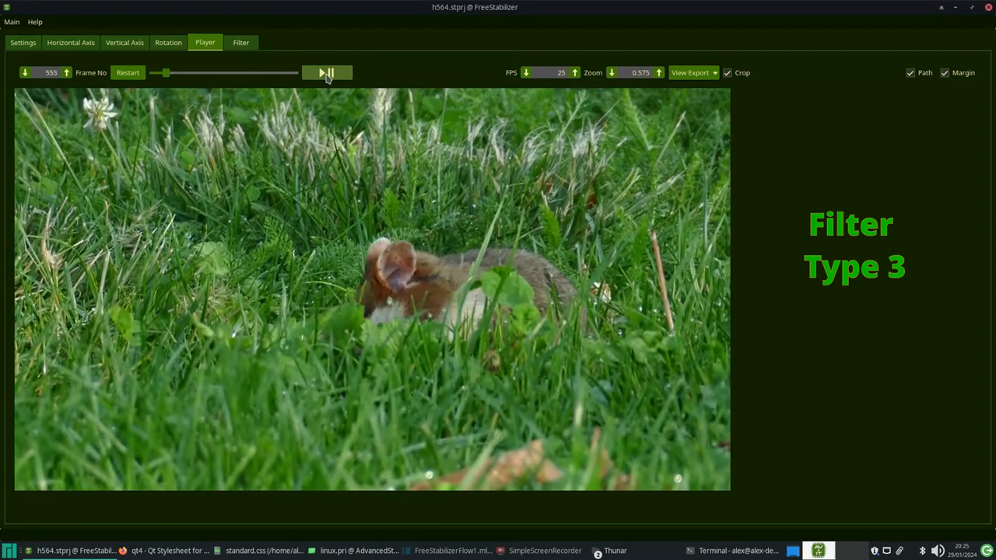
pyautogui.click(325, 72)
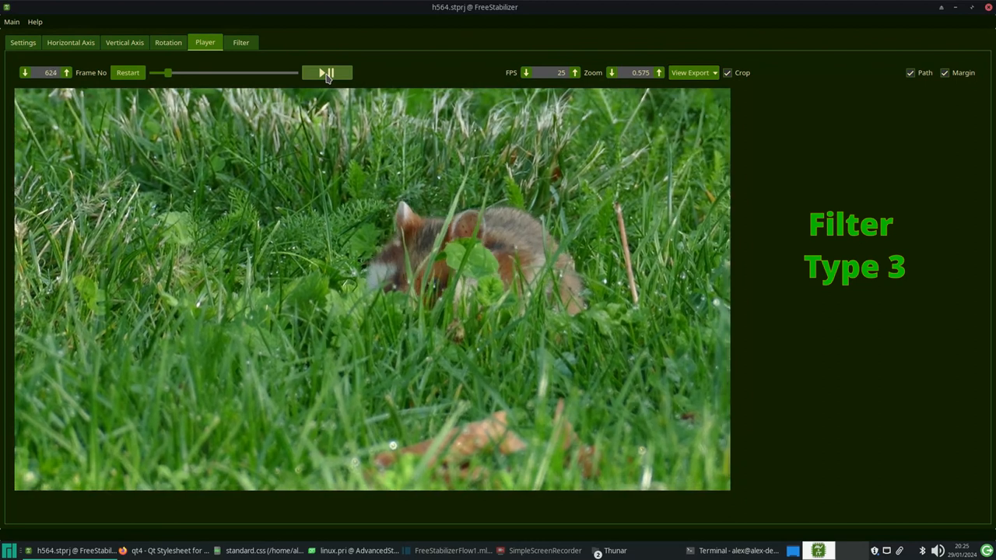
pyautogui.click(327, 74)
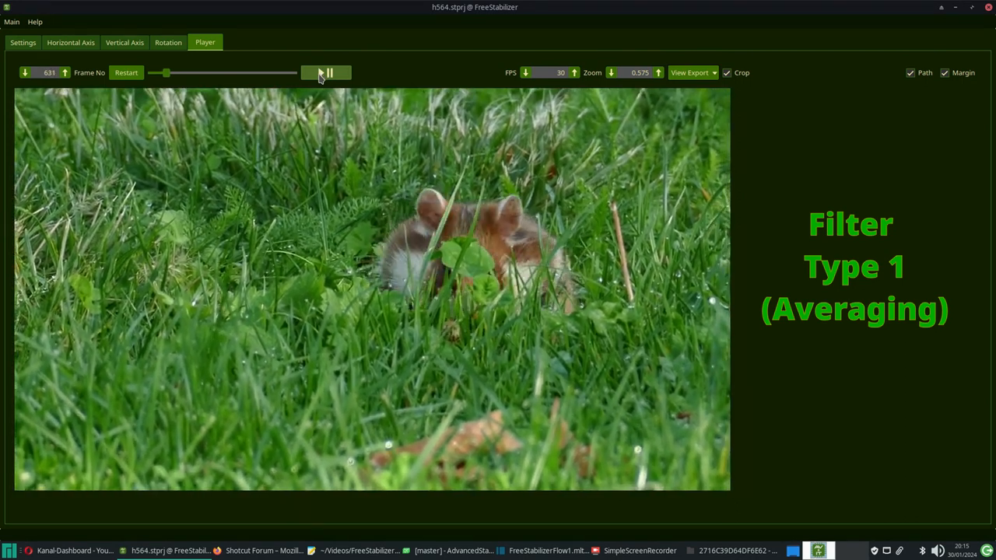
# Show the vertical-axis graph with the averaged smoothed path tracking the shaky path.
pyautogui.click(131, 42)
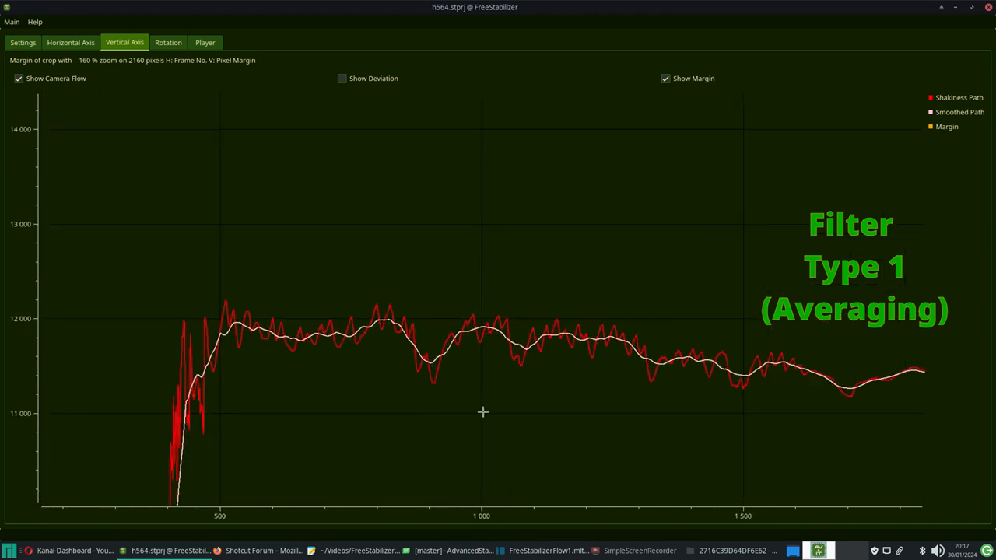
pyautogui.moveTo(487, 389)
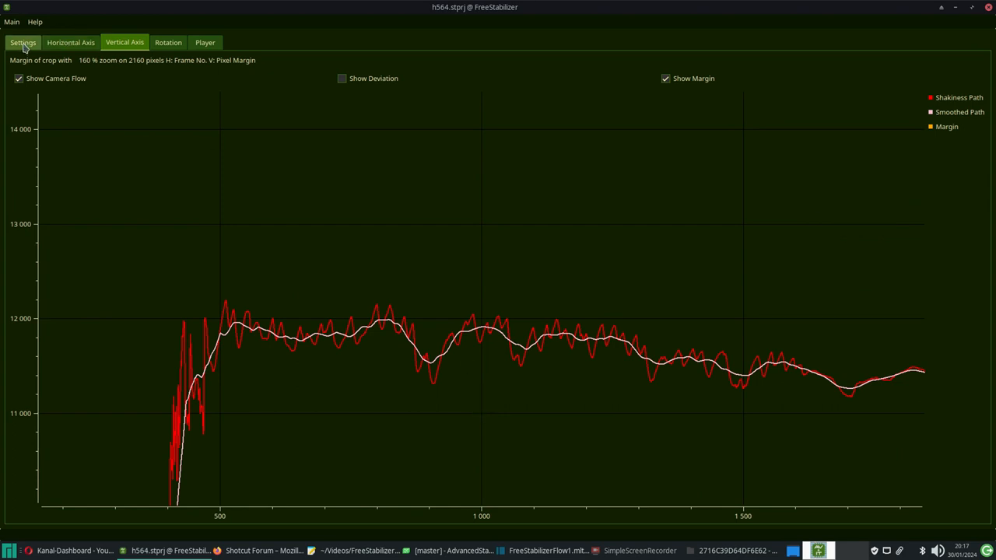
# Recalculate the camera path from Settings and view the flatter filter type 3 vertical graph.
pyautogui.click(24, 42)
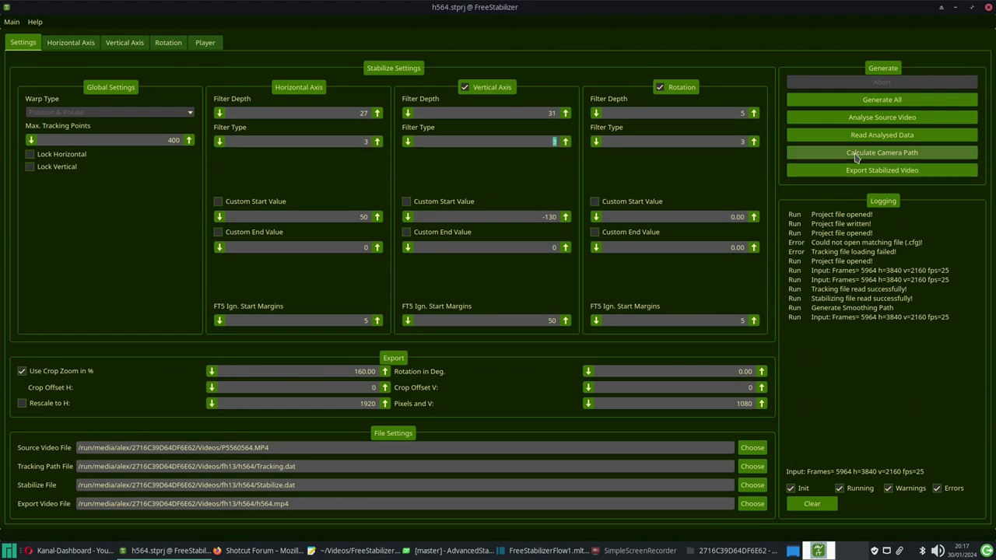
pyautogui.click(126, 42)
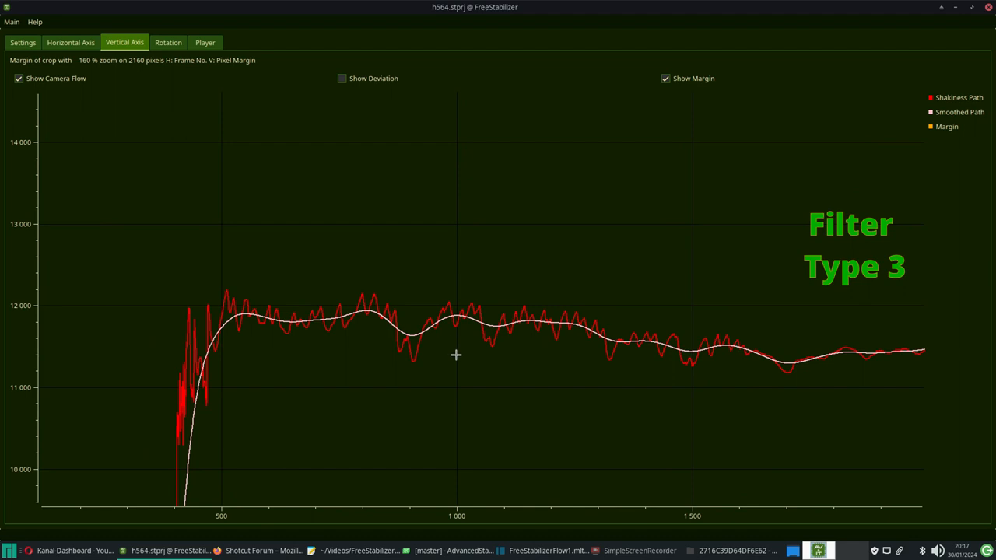
pyautogui.moveTo(641, 546)
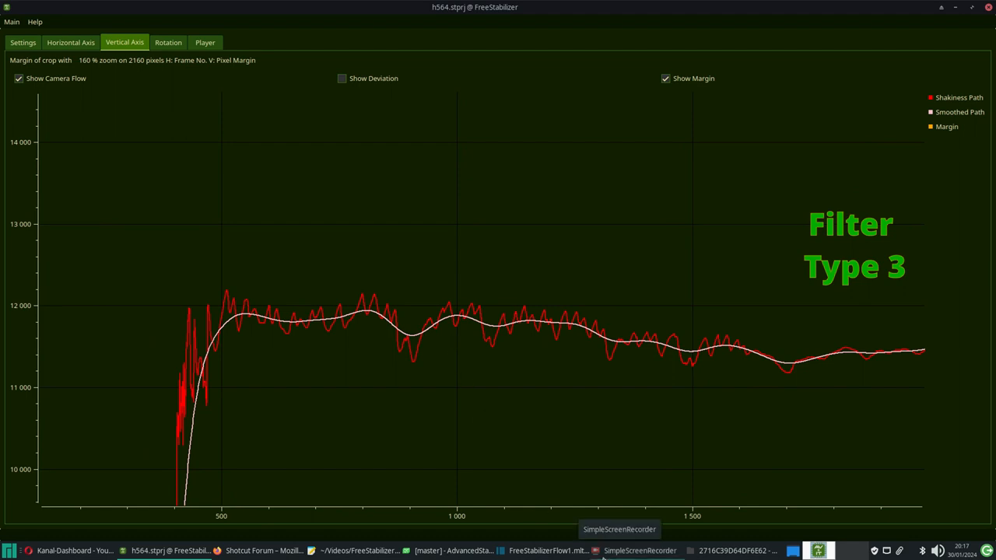